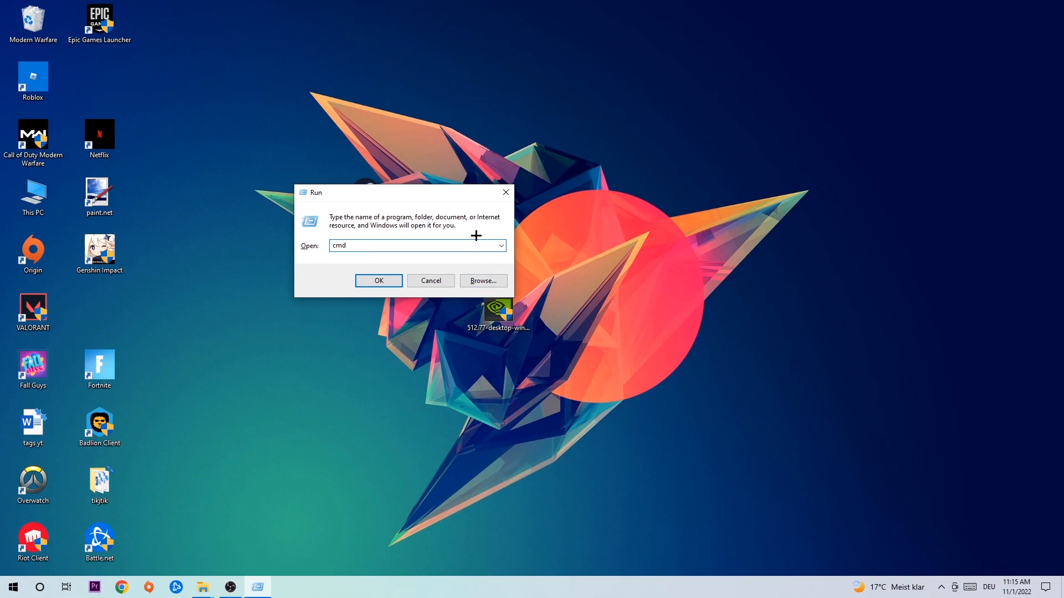
# Open a maximized Command Prompt, type ipconfig, then open Network & Internet Status settings.
pyautogui.click(378, 280)
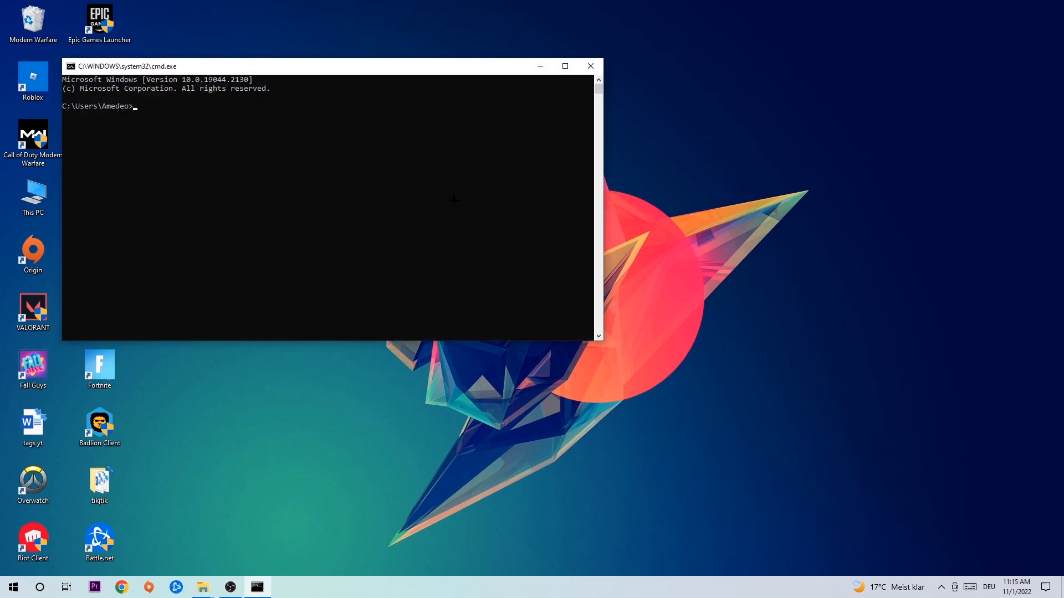
pyautogui.click(564, 66)
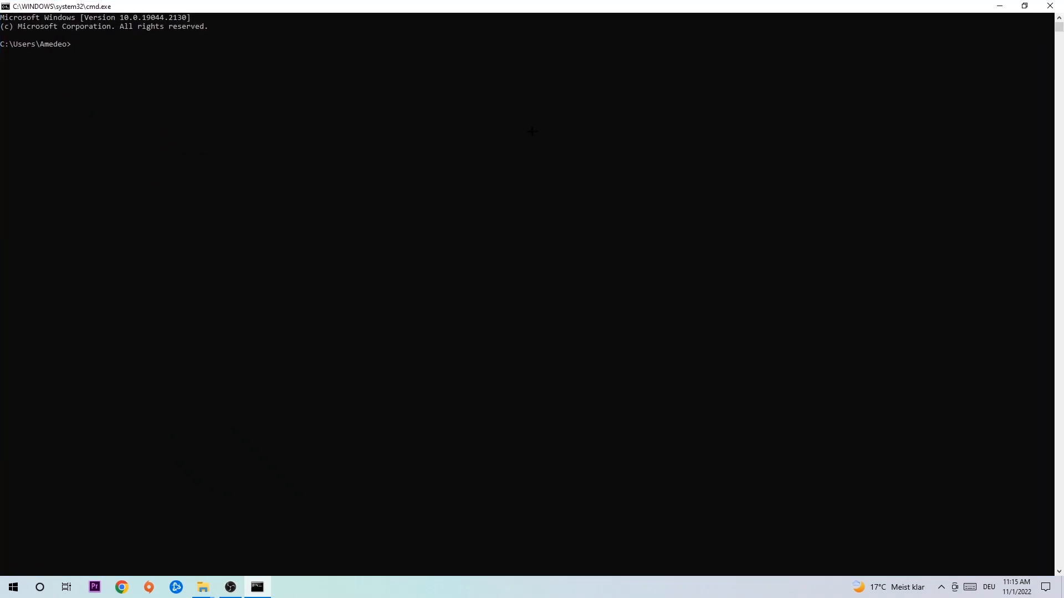
pyautogui.write('ip')
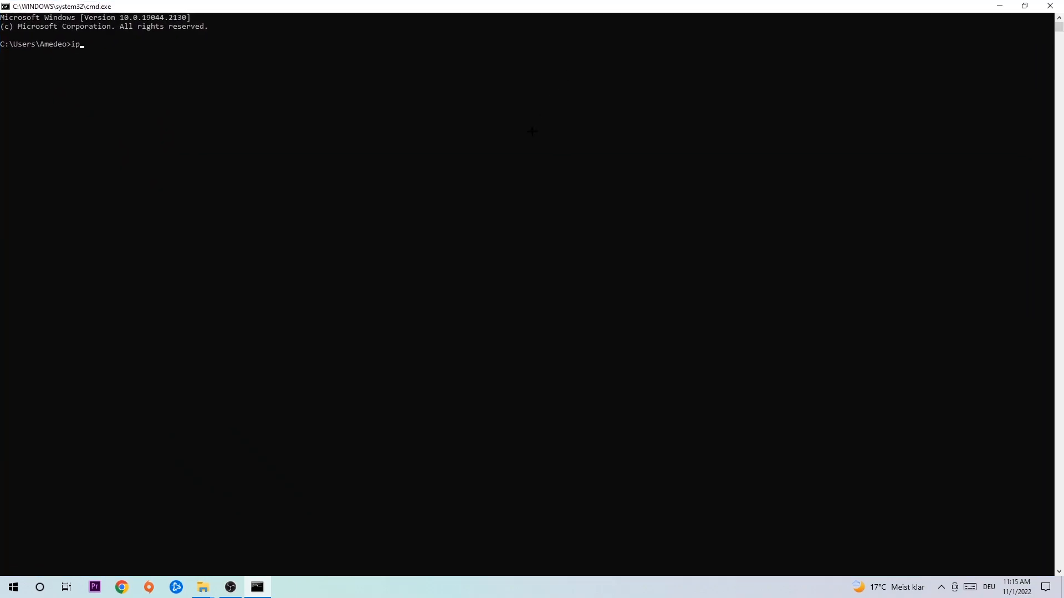
pyautogui.write('config')
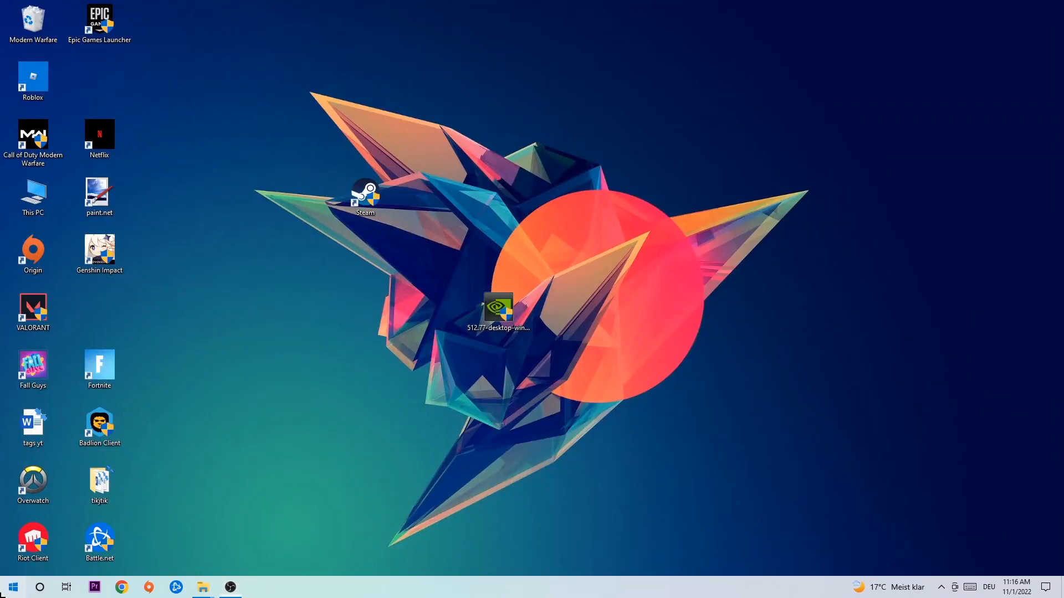
pyautogui.click(256, 587)
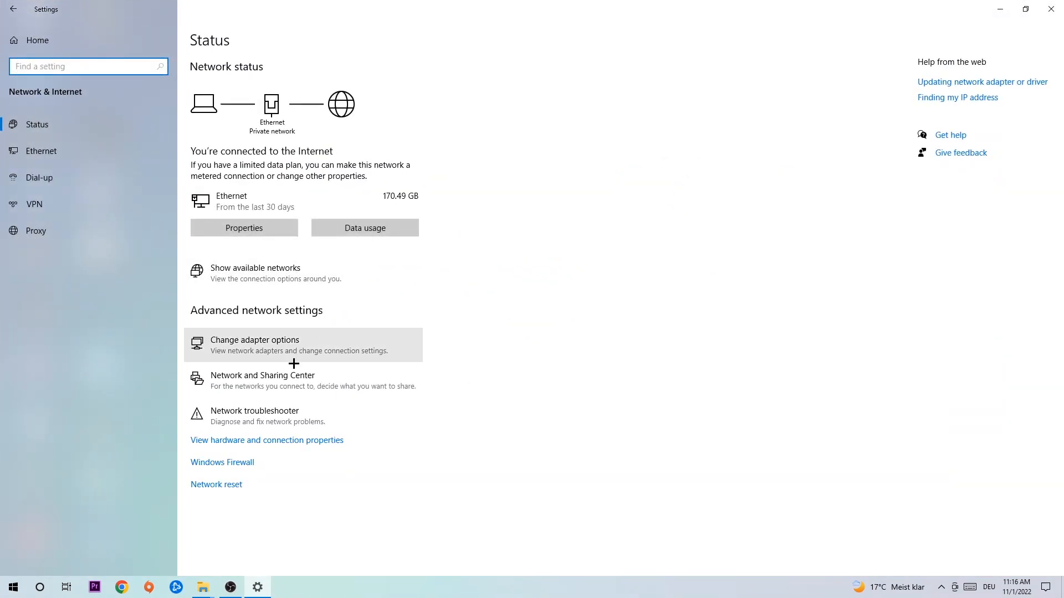
pyautogui.moveTo(272, 380)
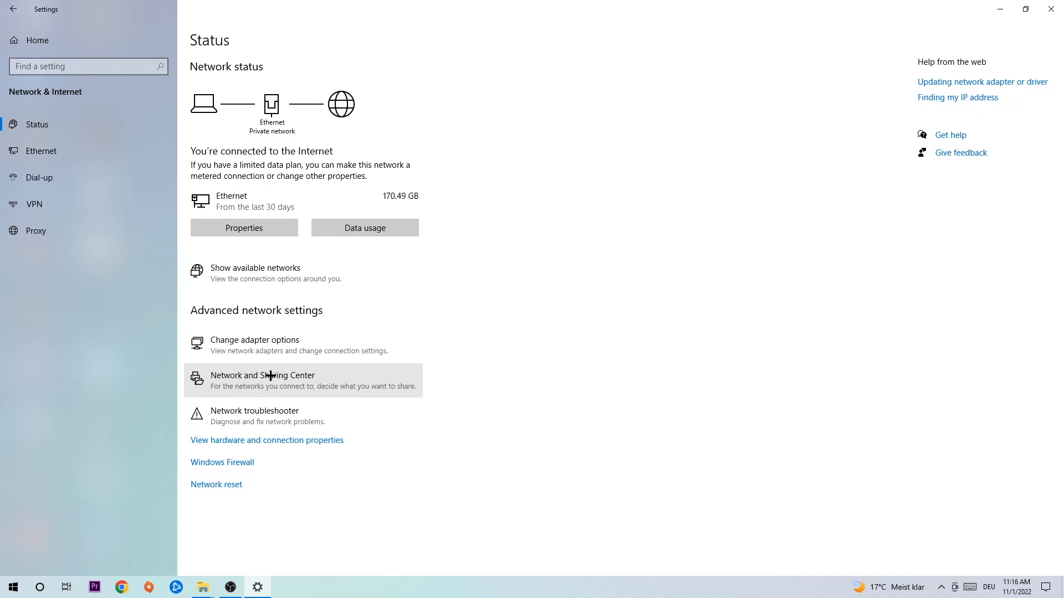
# Open Network and Sharing Center from the Network & Internet Status page.
pyautogui.click(262, 380)
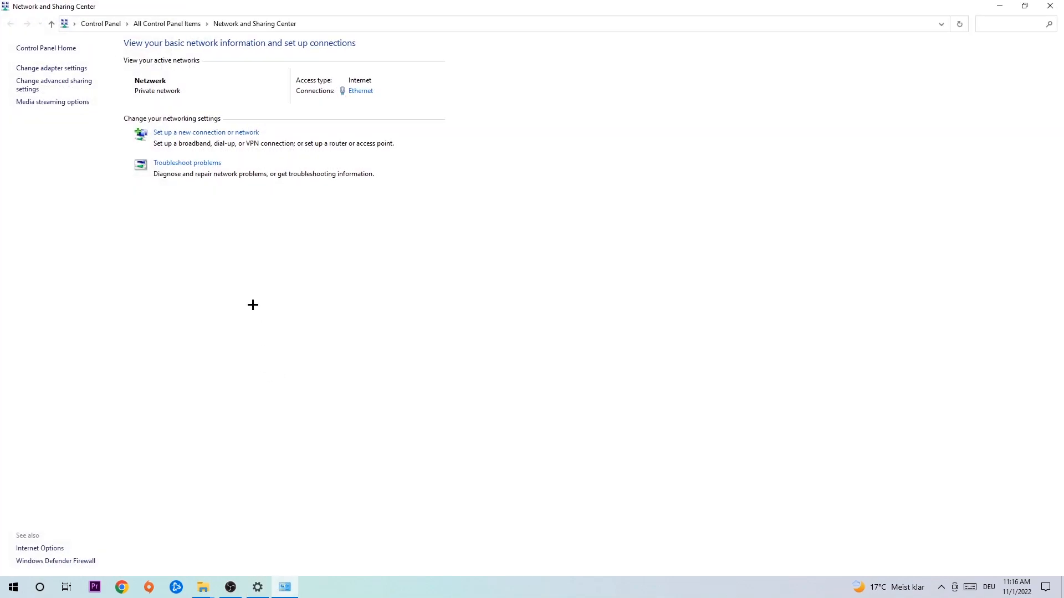
pyautogui.moveTo(197, 167)
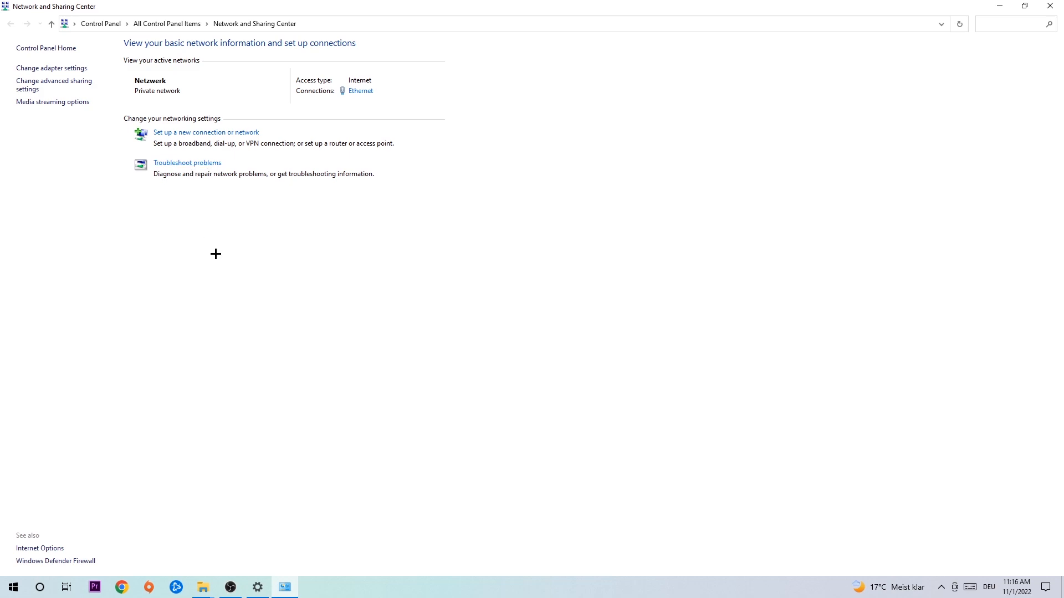
pyautogui.moveTo(187, 196)
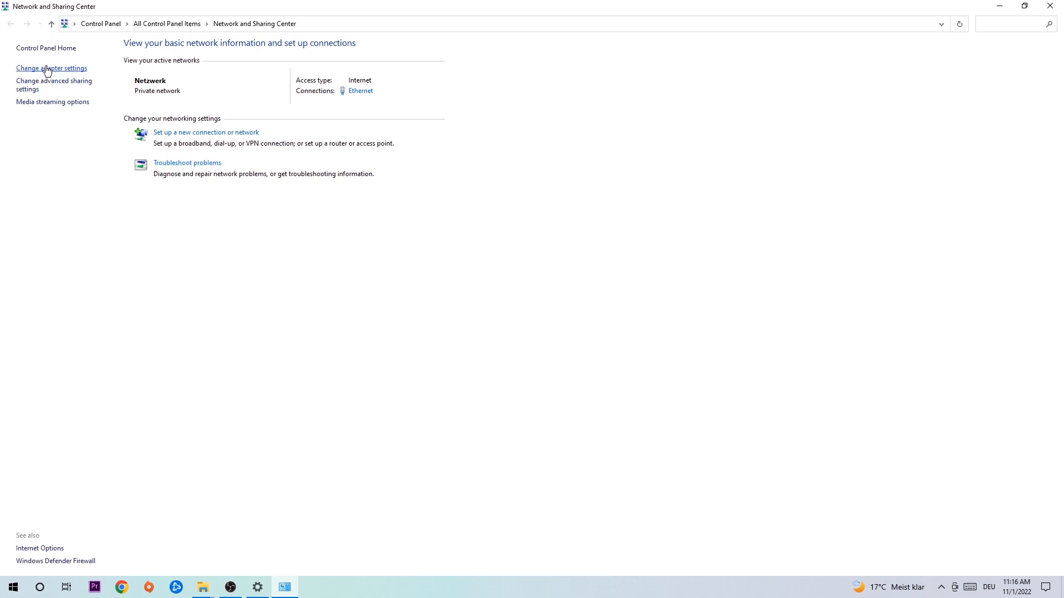
# Open Change adapter settings and re-enable the disabled Ethernet adapter.
pyautogui.click(51, 68)
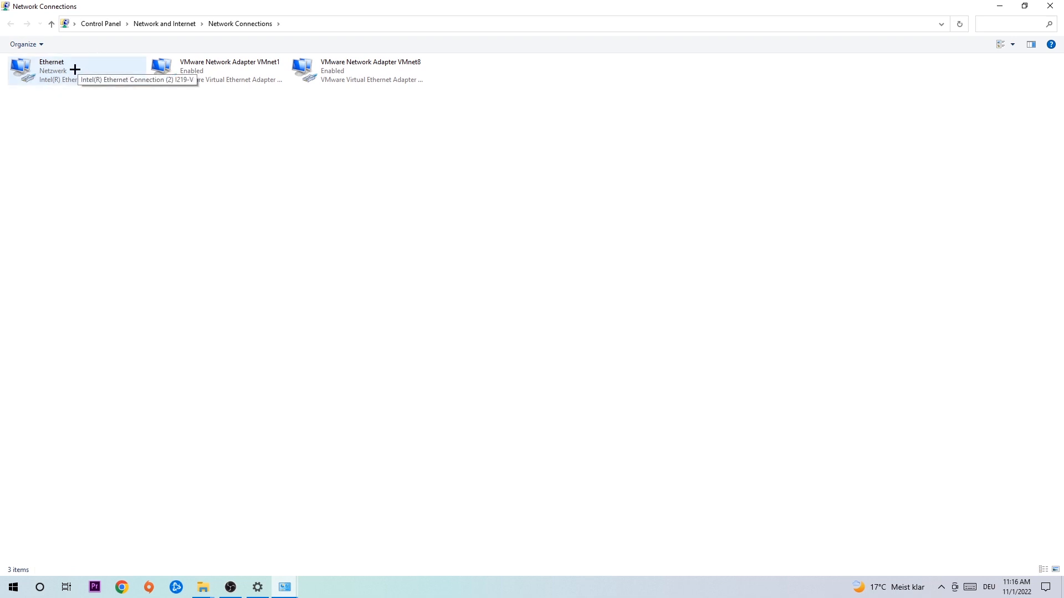
pyautogui.click(68, 70)
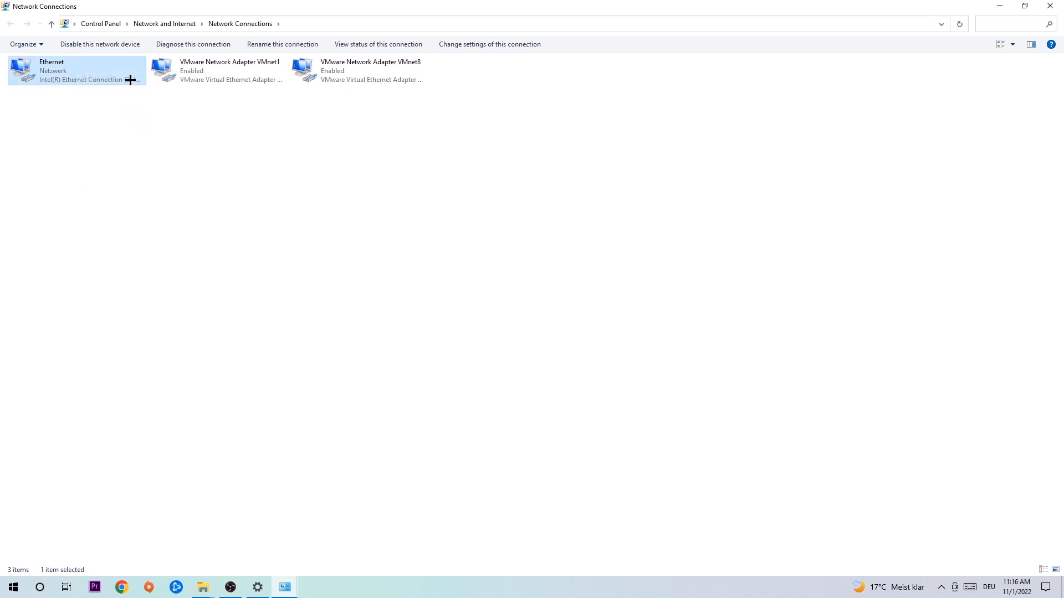
pyautogui.rightClick(76, 70)
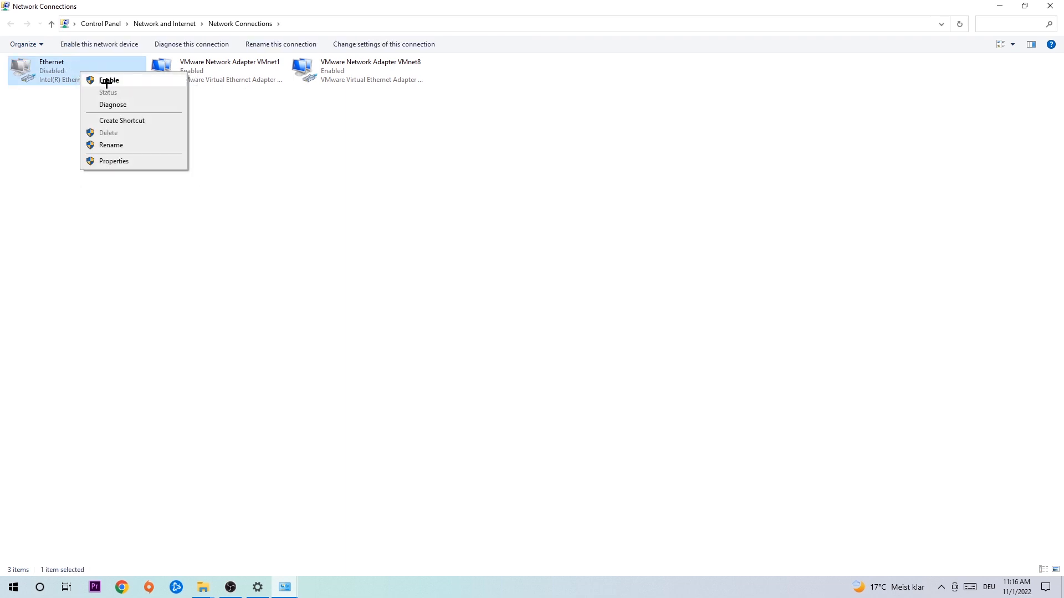
pyautogui.click(109, 80)
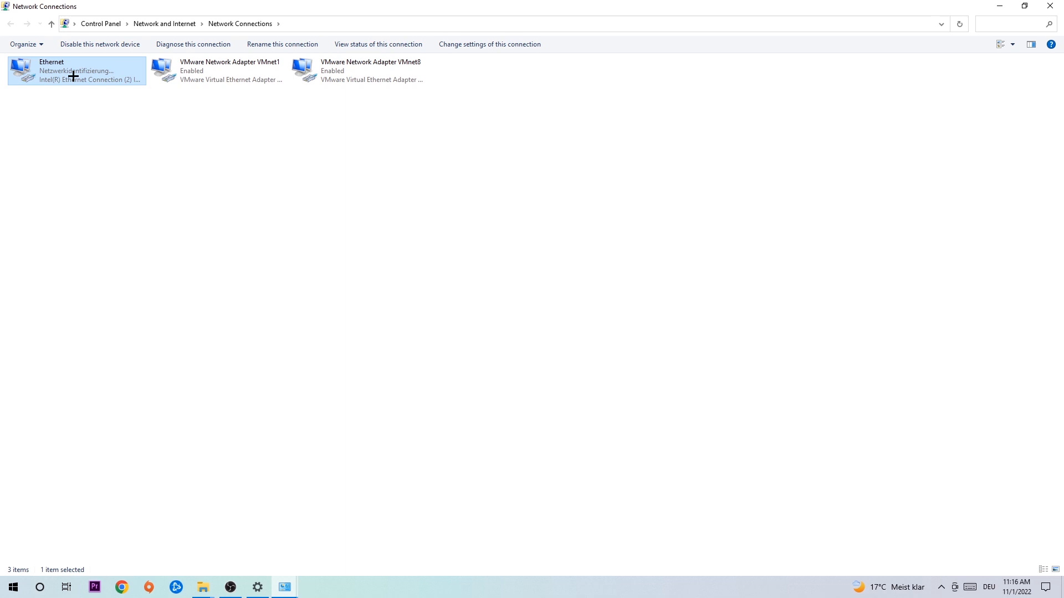
pyautogui.moveTo(76, 81)
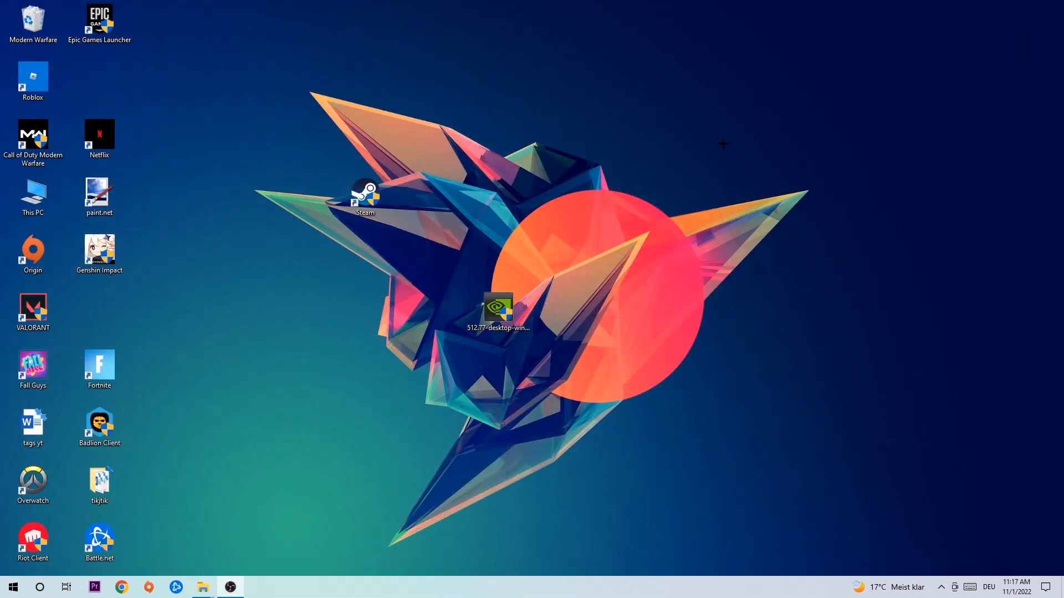
pyautogui.moveTo(700, 159)
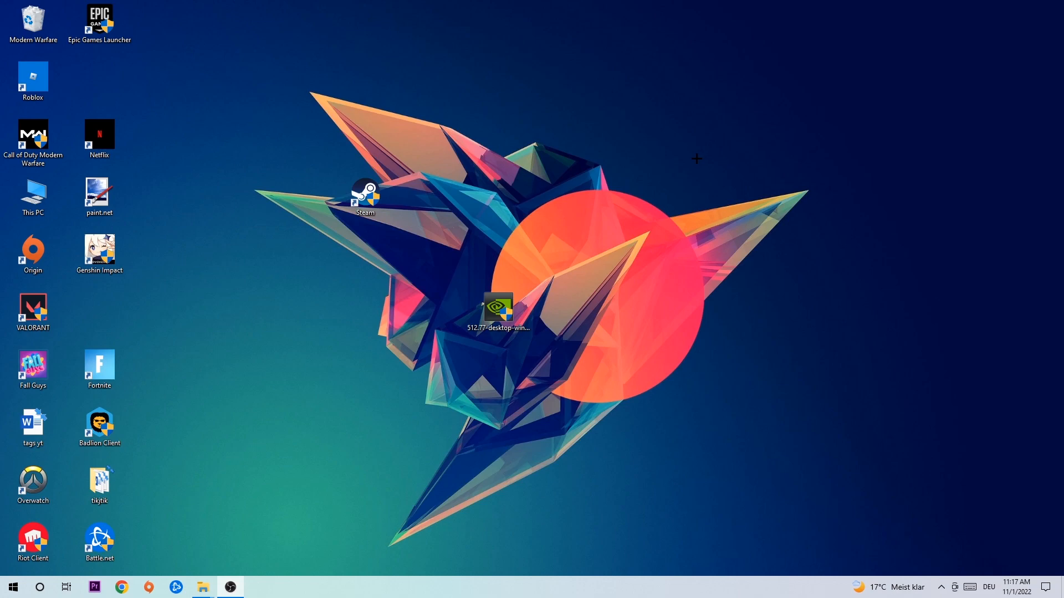
pyautogui.moveTo(683, 159)
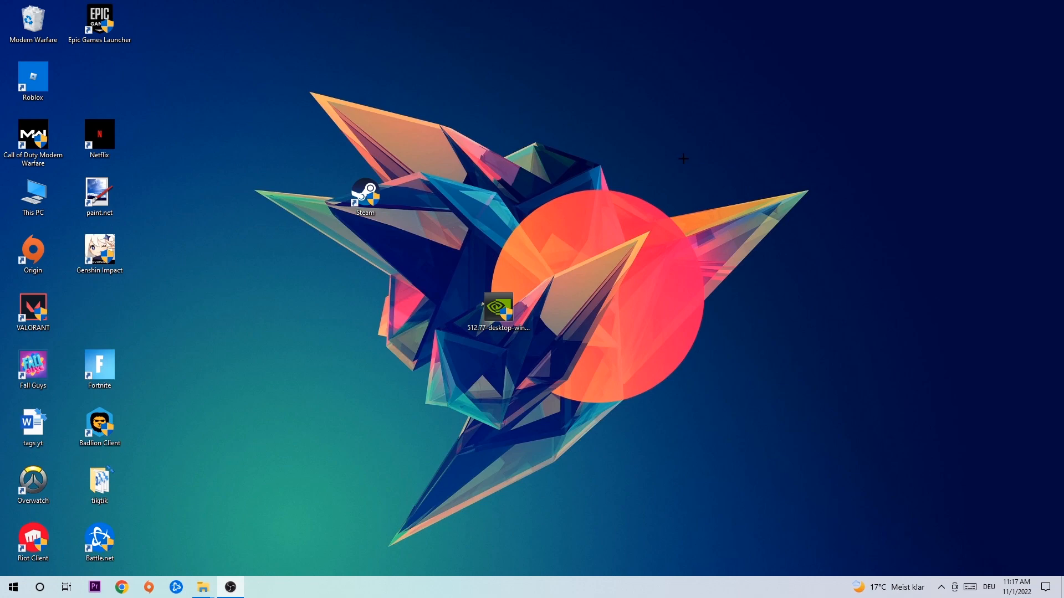